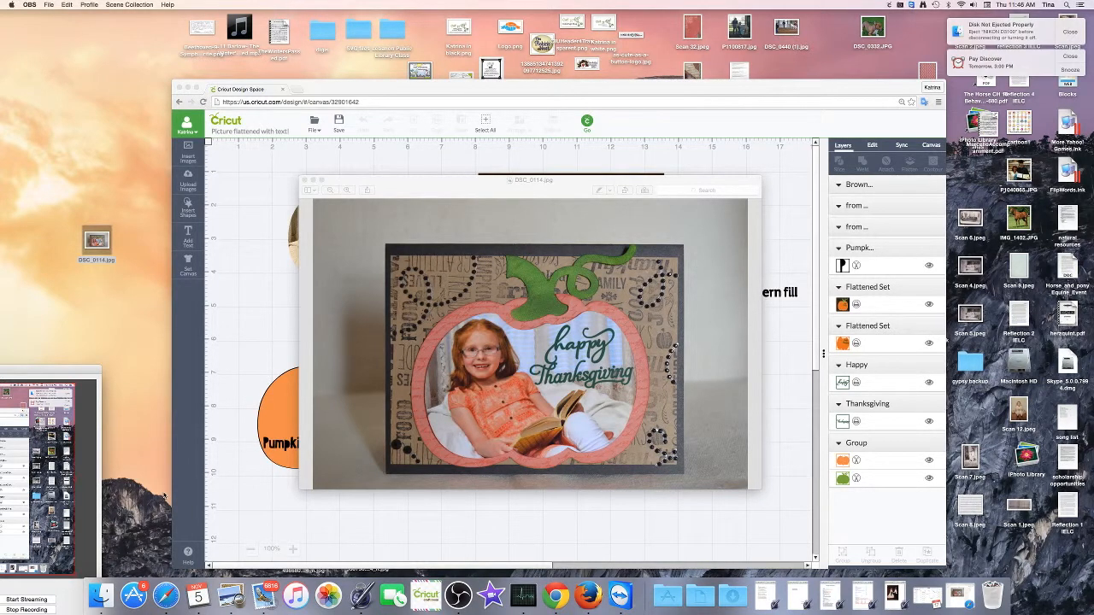
mouse_move(133, 75)
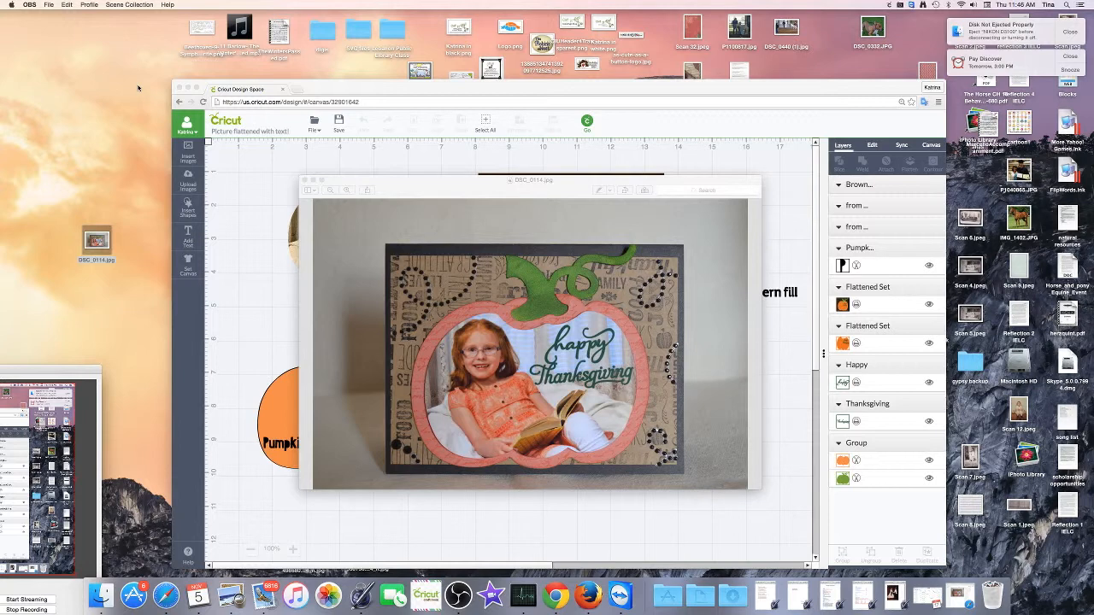
mouse_move(143, 275)
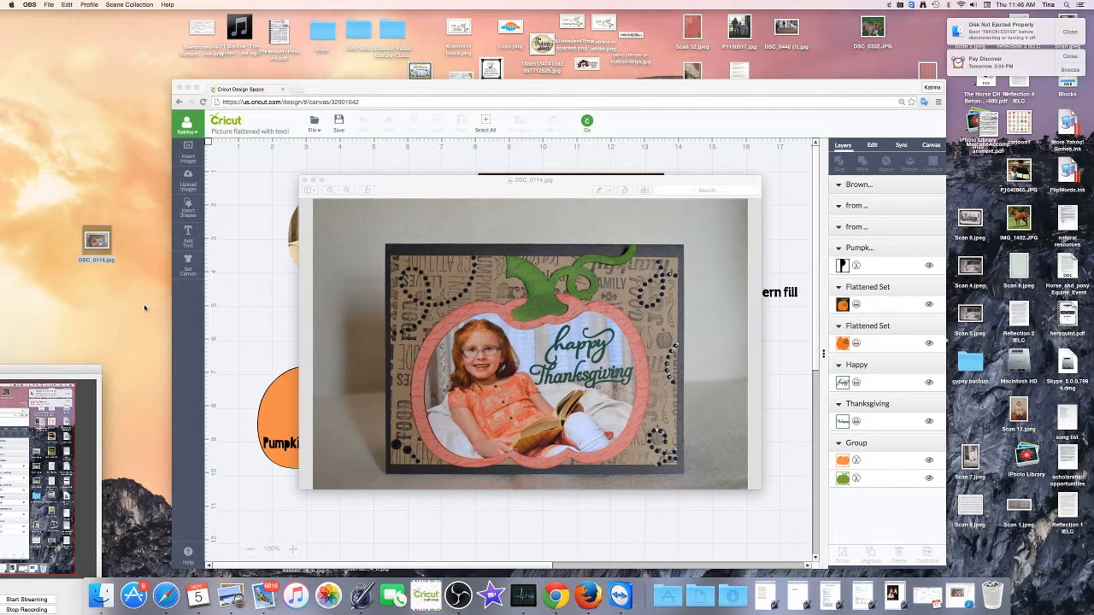
mouse_move(145, 314)
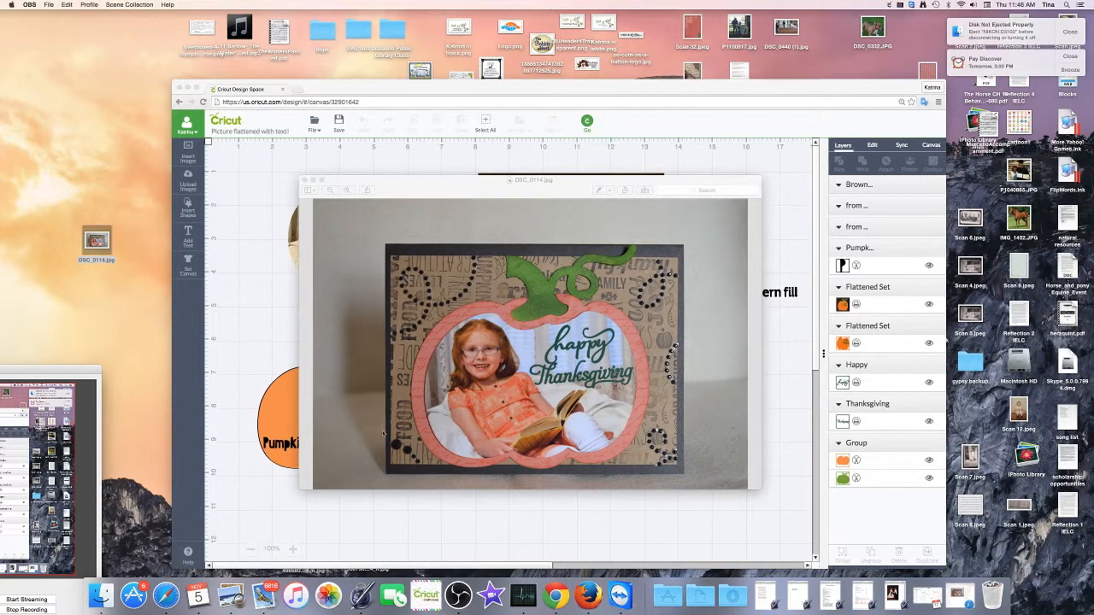
mouse_move(723, 214)
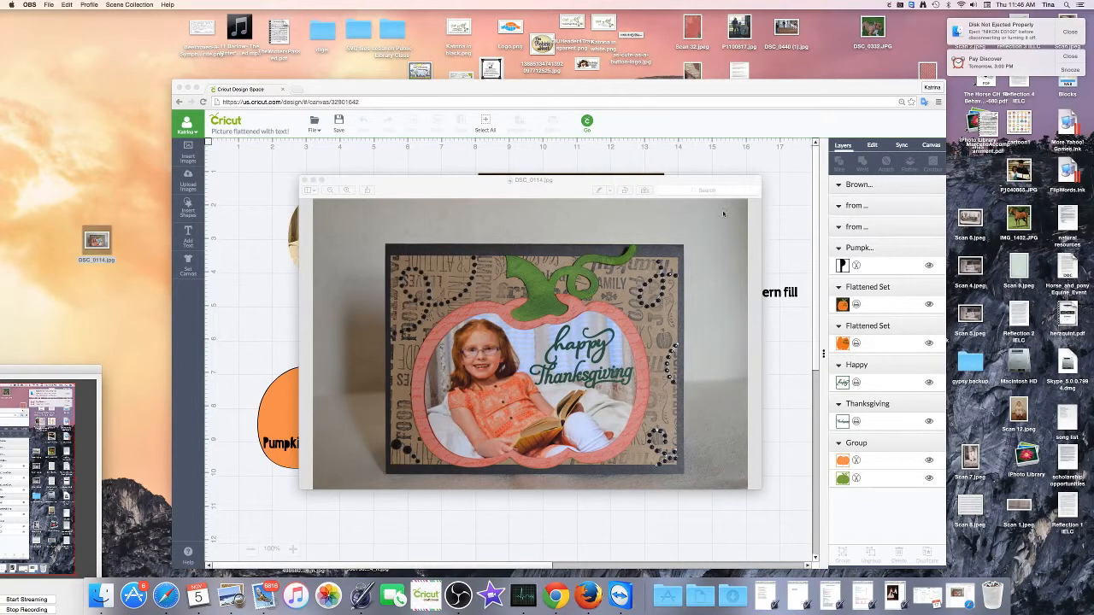
mouse_move(352, 458)
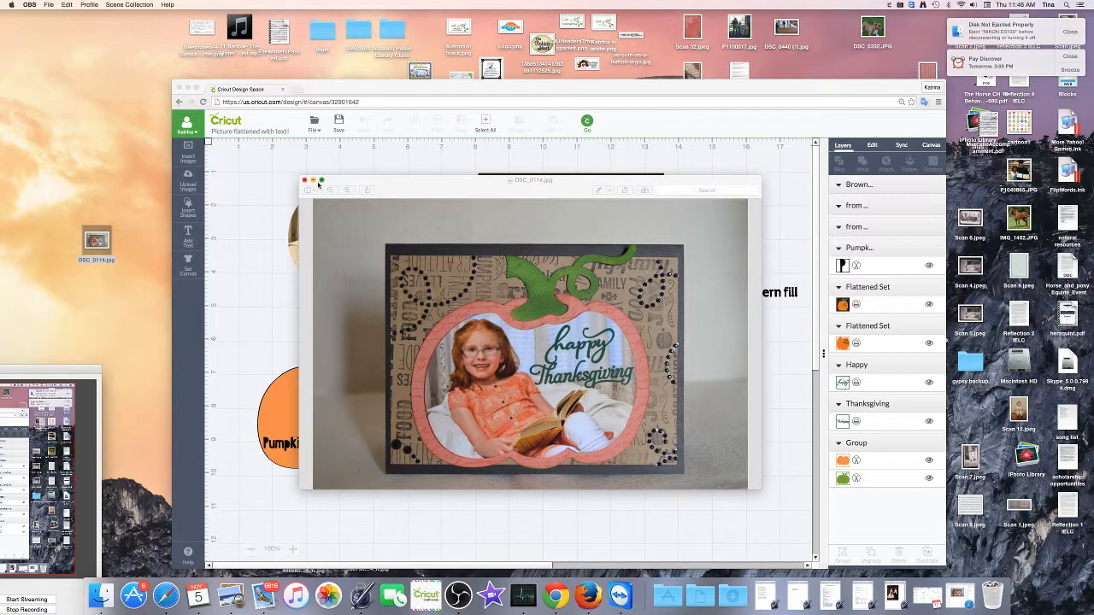
Step: Close the finished-card photo to return to the canvas with pumpkins and greeting
left_click(304, 179)
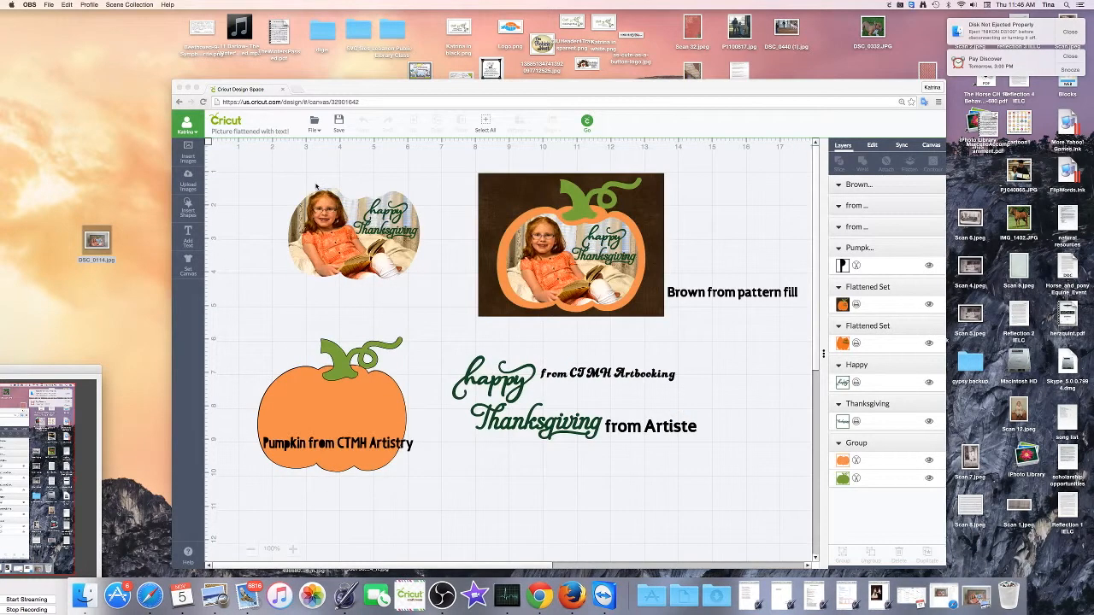
mouse_move(394, 321)
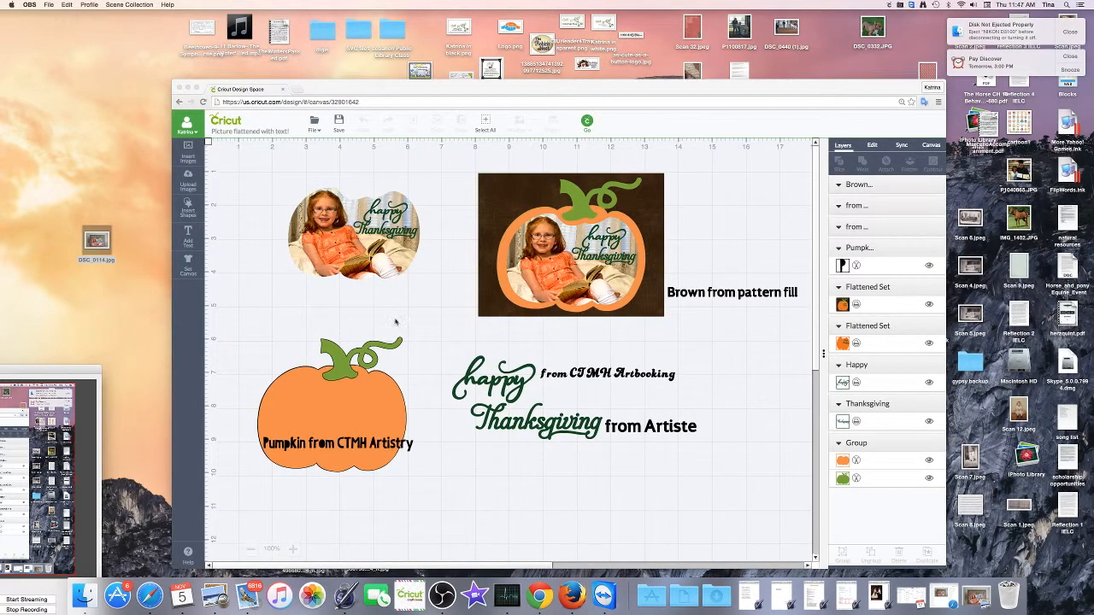
mouse_move(362, 424)
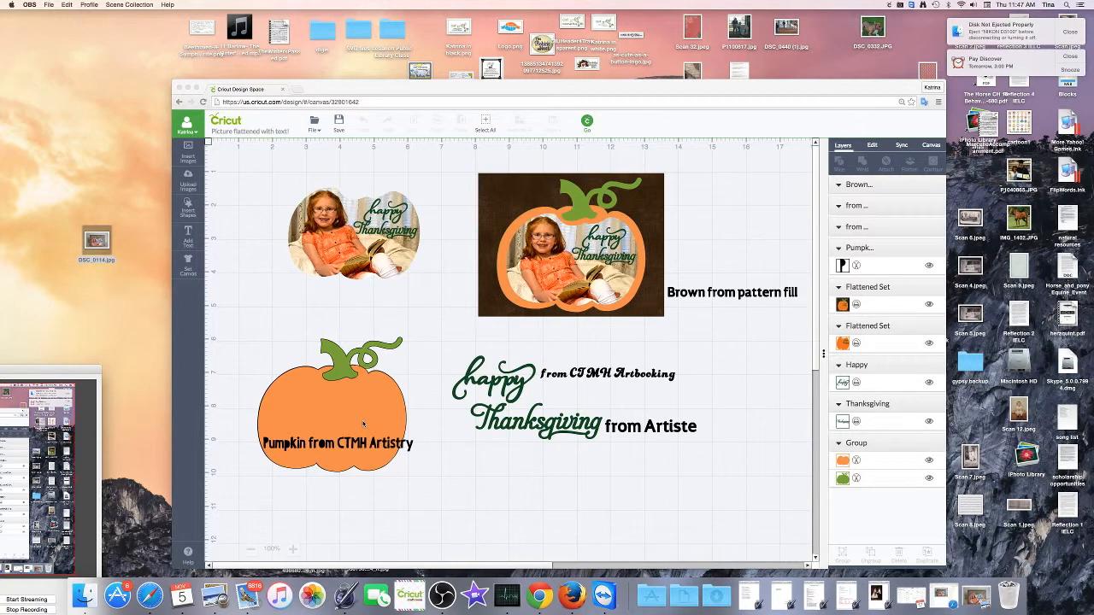
mouse_move(402, 411)
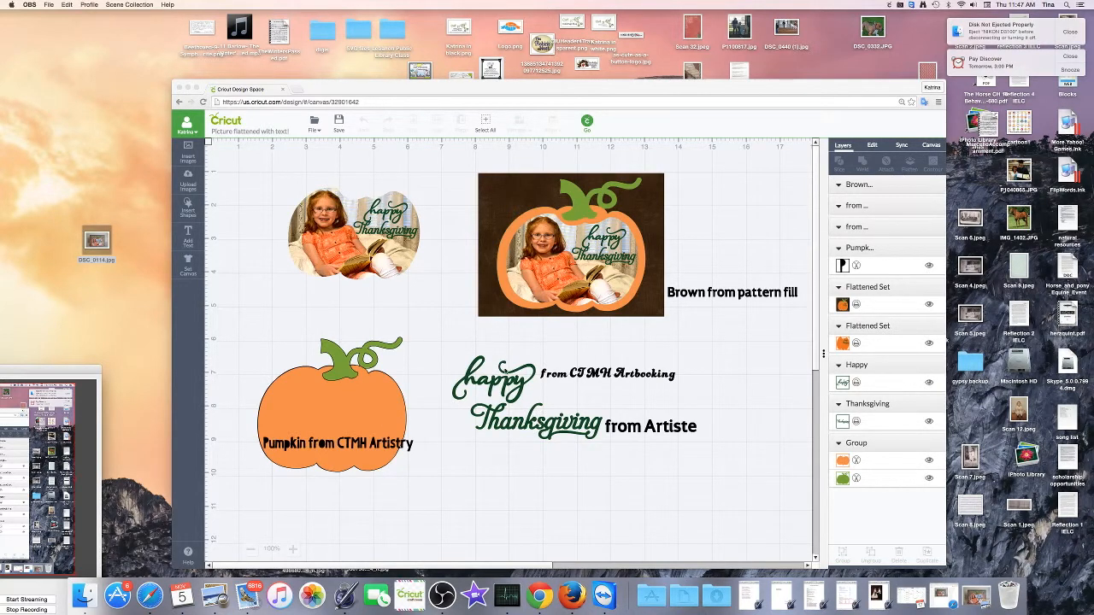
mouse_move(588, 385)
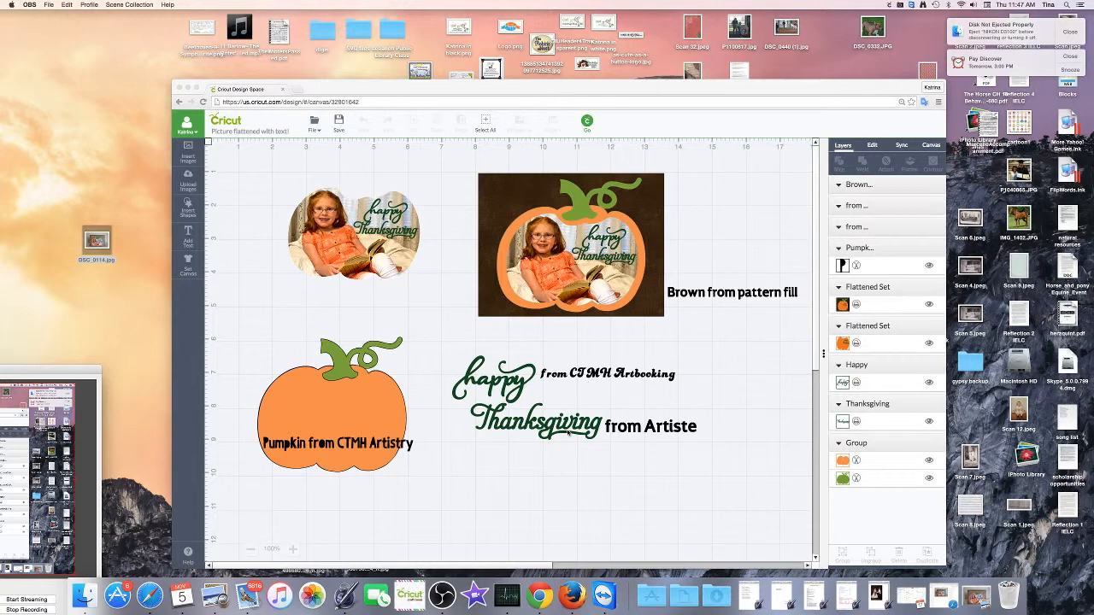
mouse_move(680, 435)
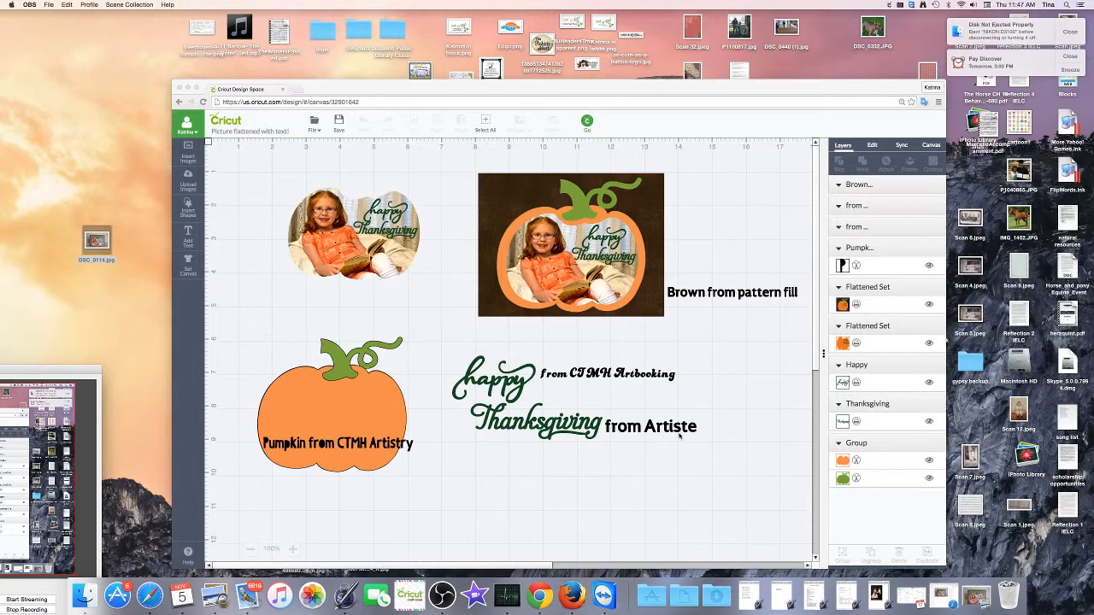
mouse_move(665, 212)
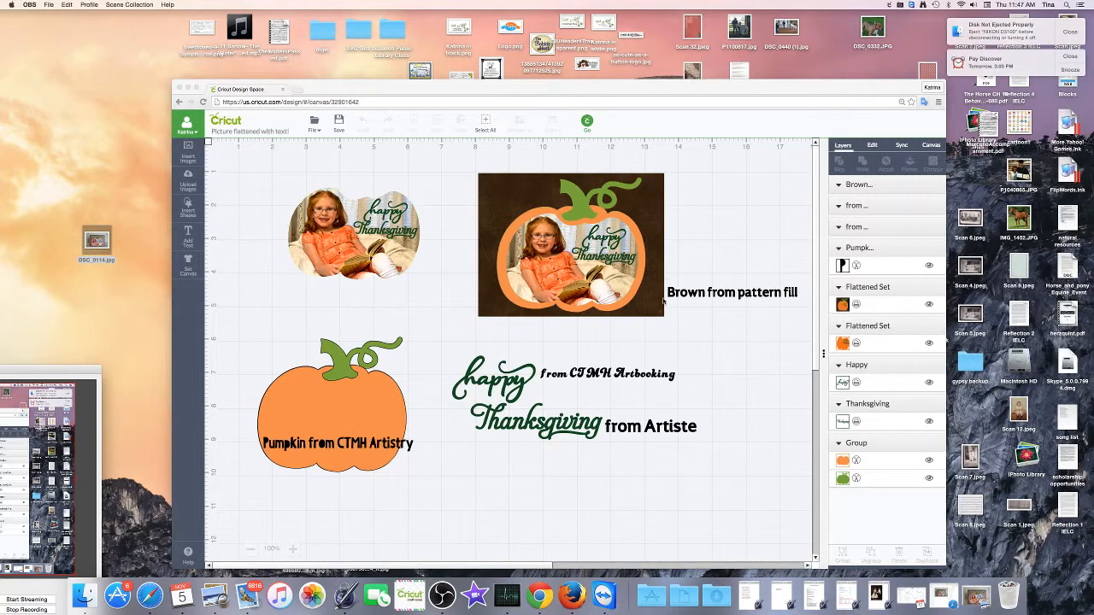
mouse_move(468, 176)
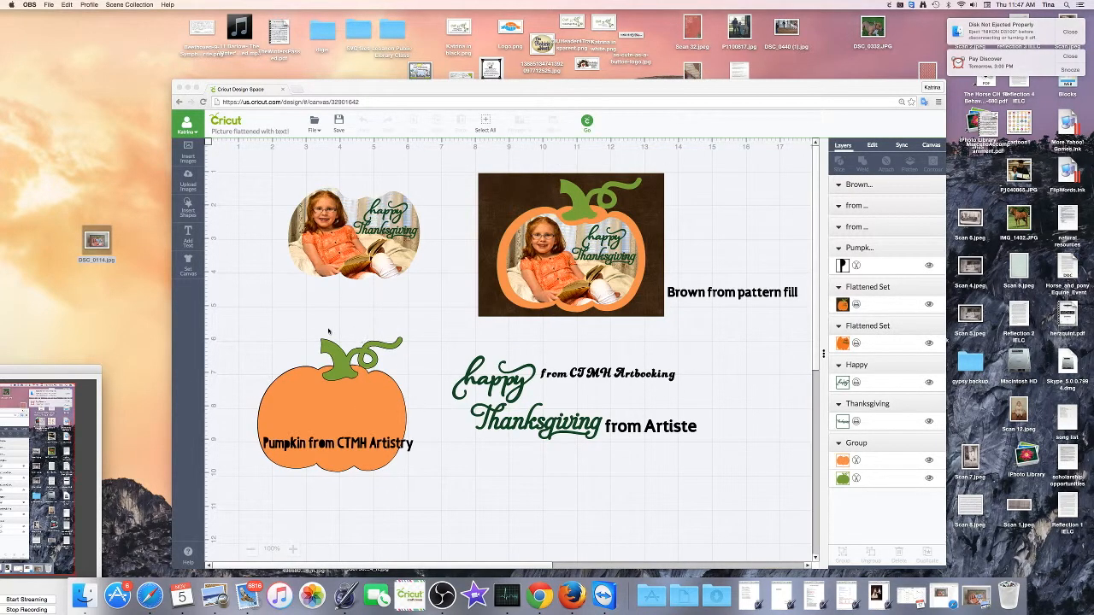
mouse_move(480, 314)
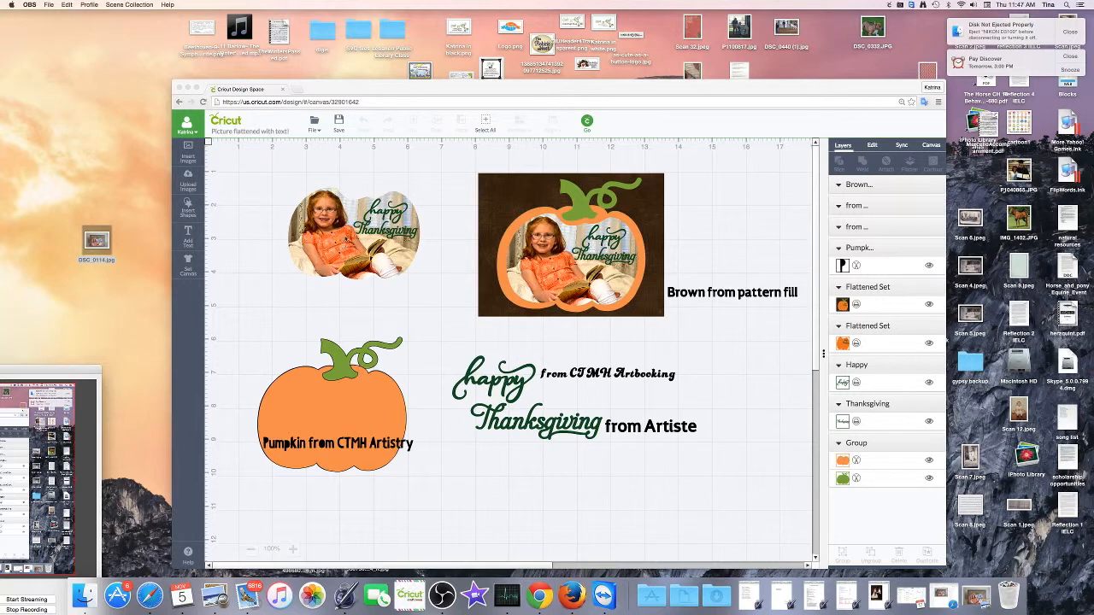
Step: Resize the photo-filled pumpkin and move the CTMH Artistry label under the greeting
left_click(342, 231)
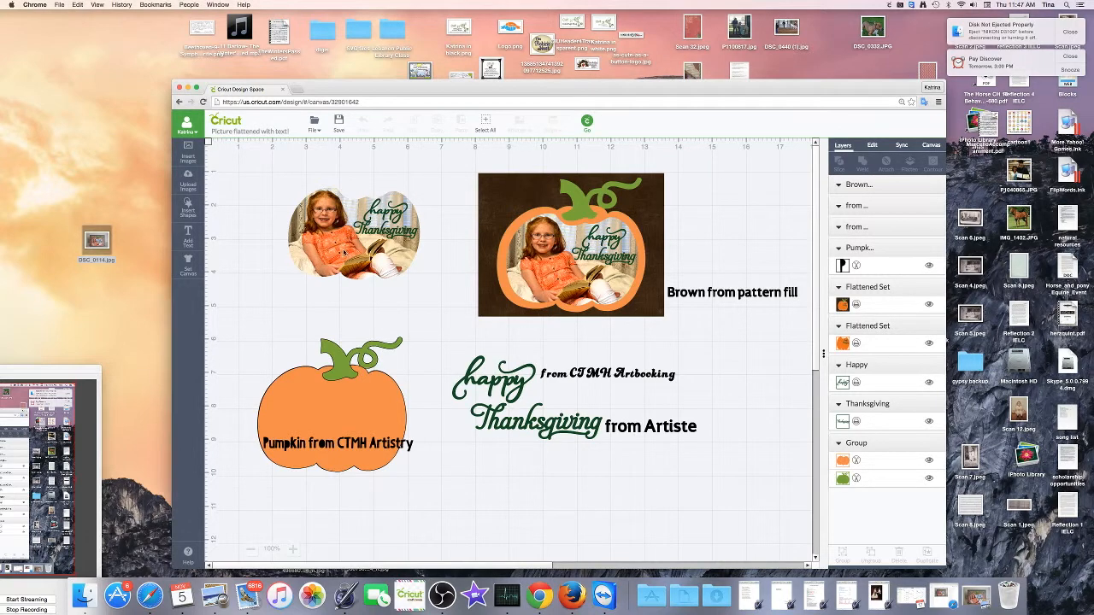
left_click(352, 232)
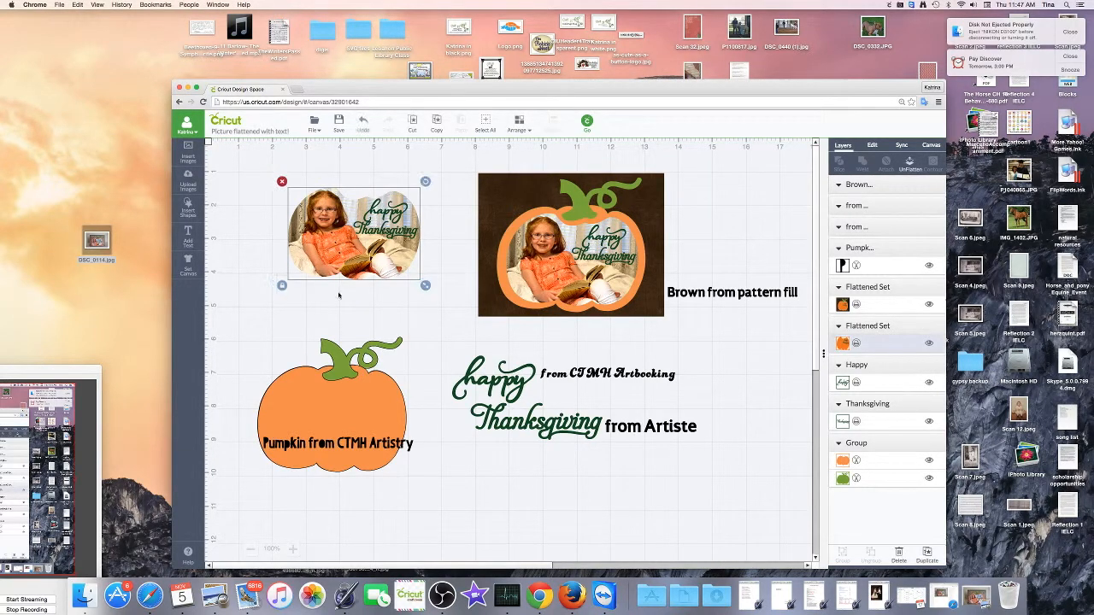
left_click_drag(353, 232, 333, 418)
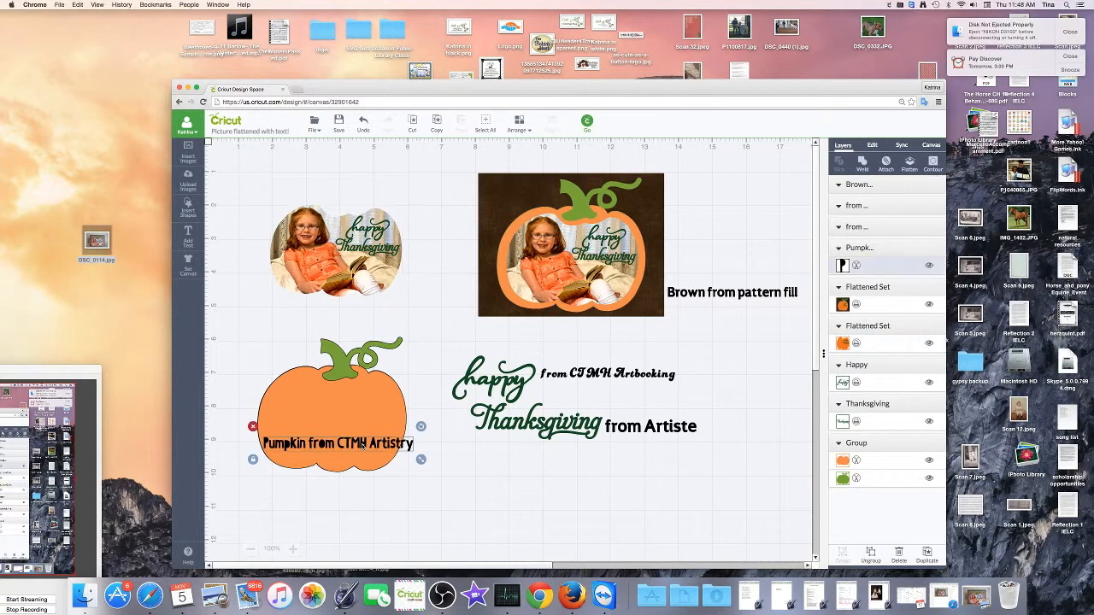
left_click_drag(337, 443, 601, 455)
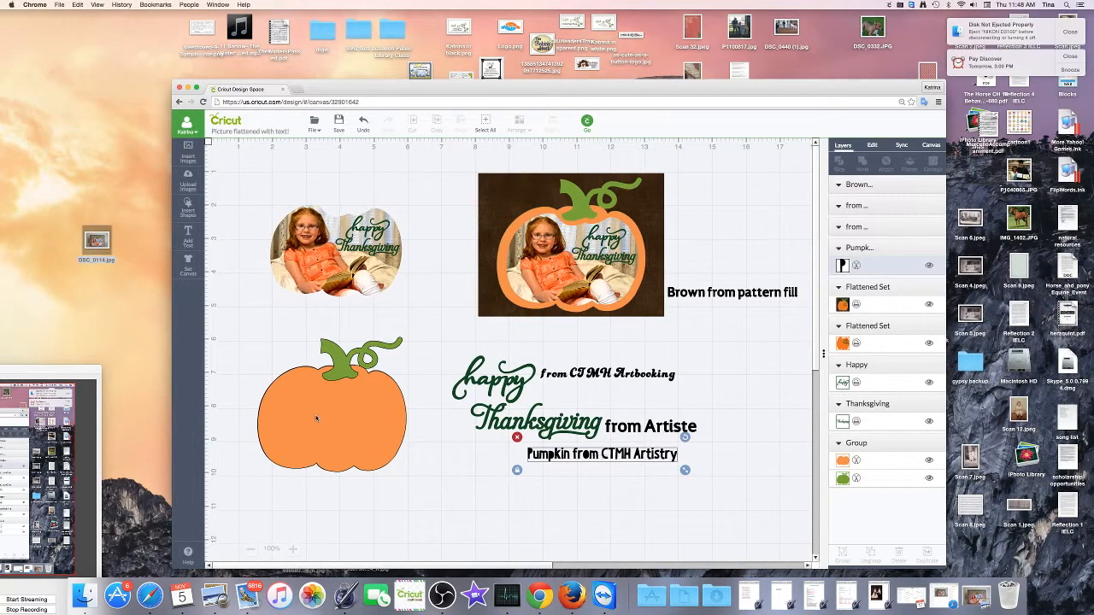
right_click(331, 402)
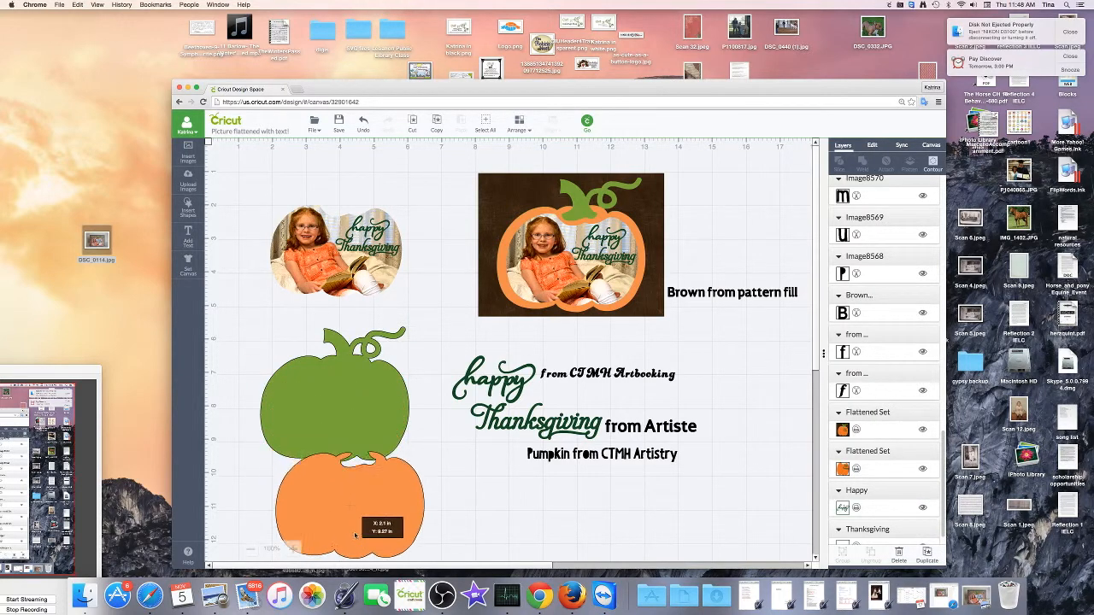
Step: Move the green pumpkin aside and align the orange pumpkin over the photo pumpkin
left_click(350, 512)
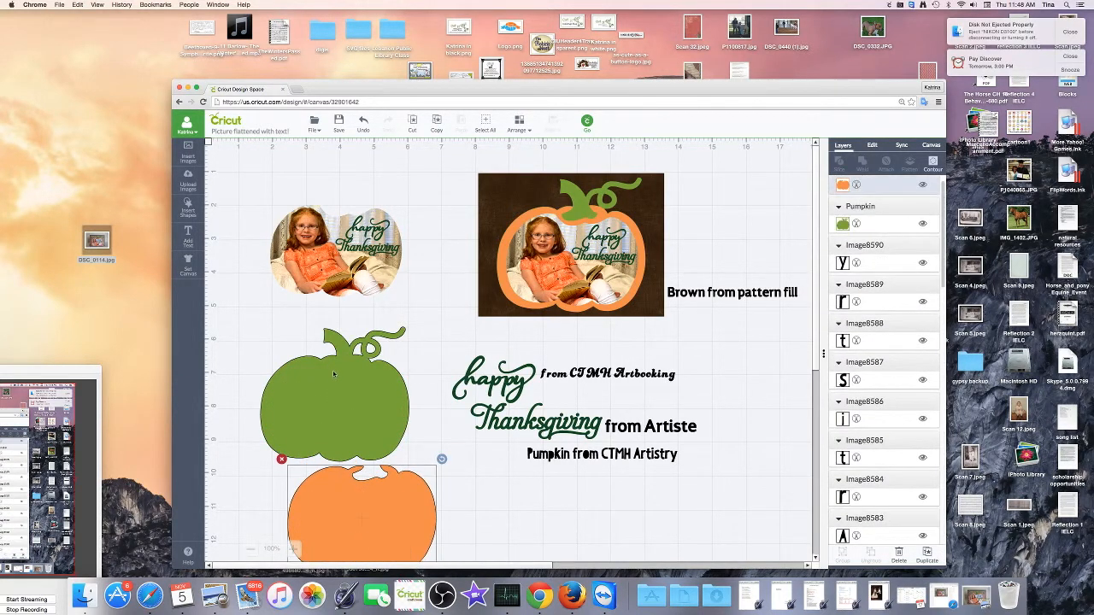
left_click_drag(333, 396, 512, 379)
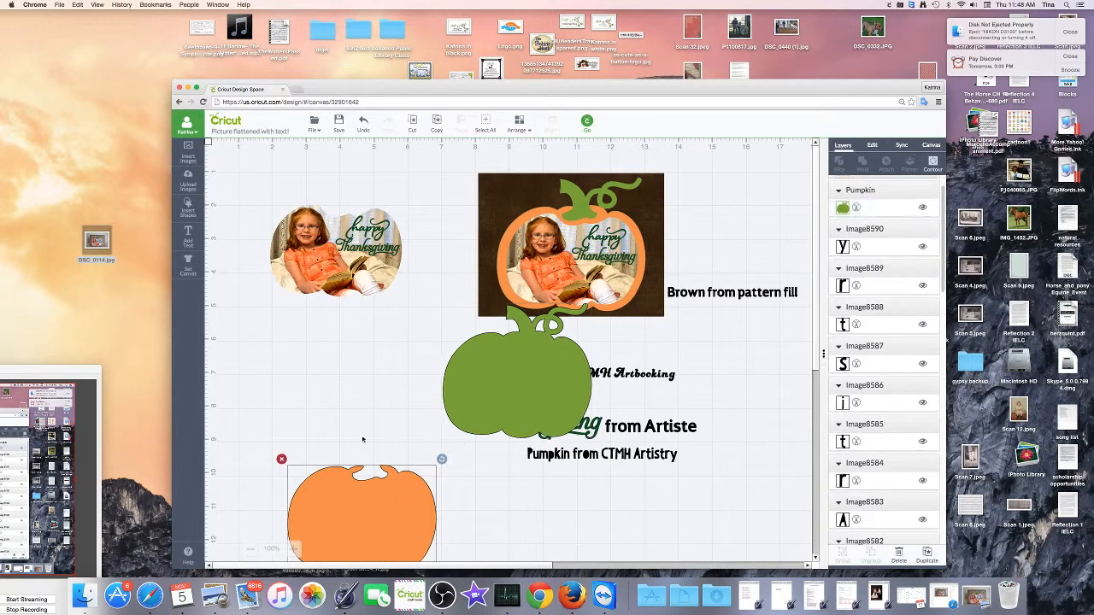
left_click_drag(360, 513, 349, 308)
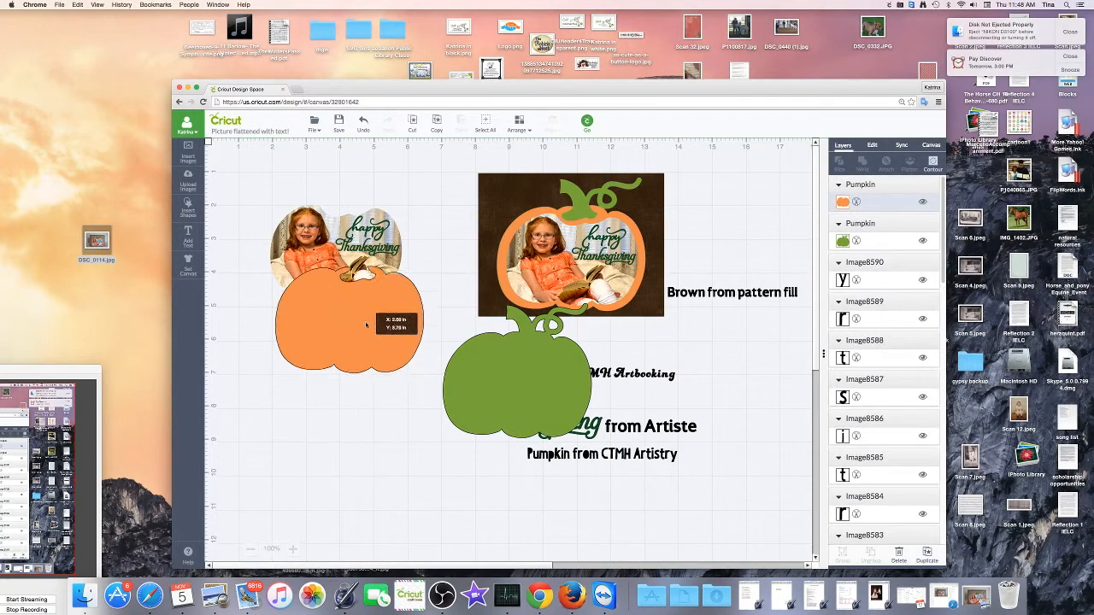
left_click_drag(349, 323, 342, 297)
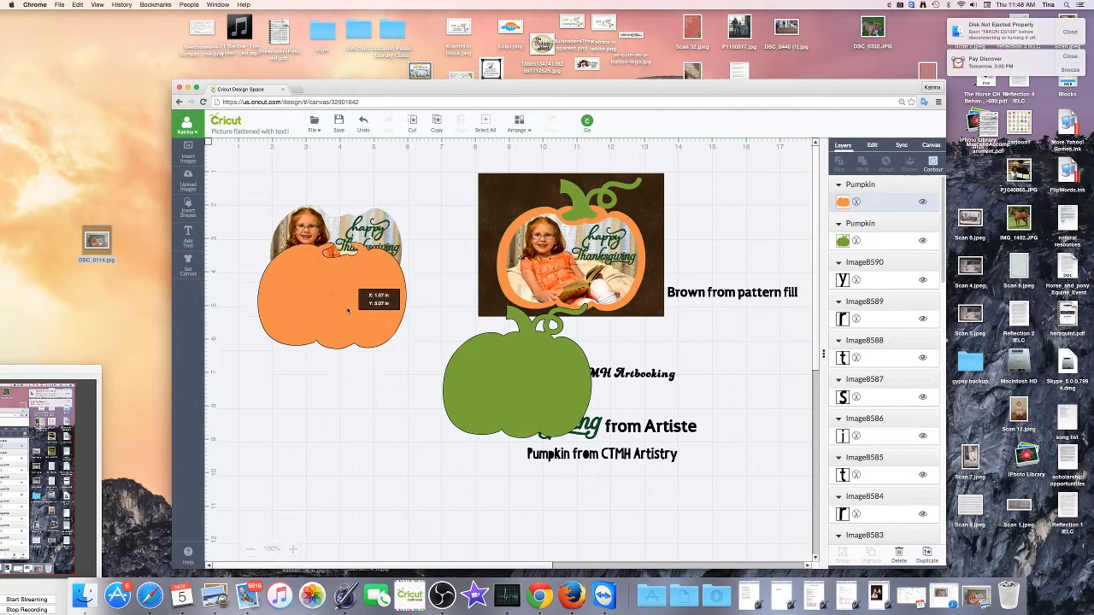
right_click(333, 299)
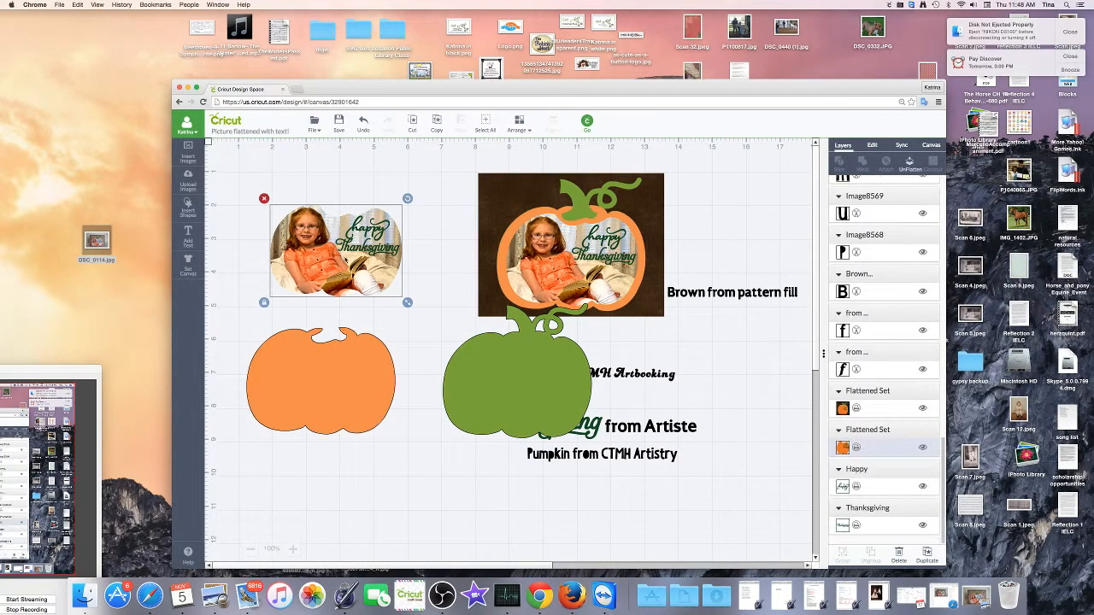
Step: Bring the lettered photo to front and slice it to the pumpkin shape
right_click(333, 248)
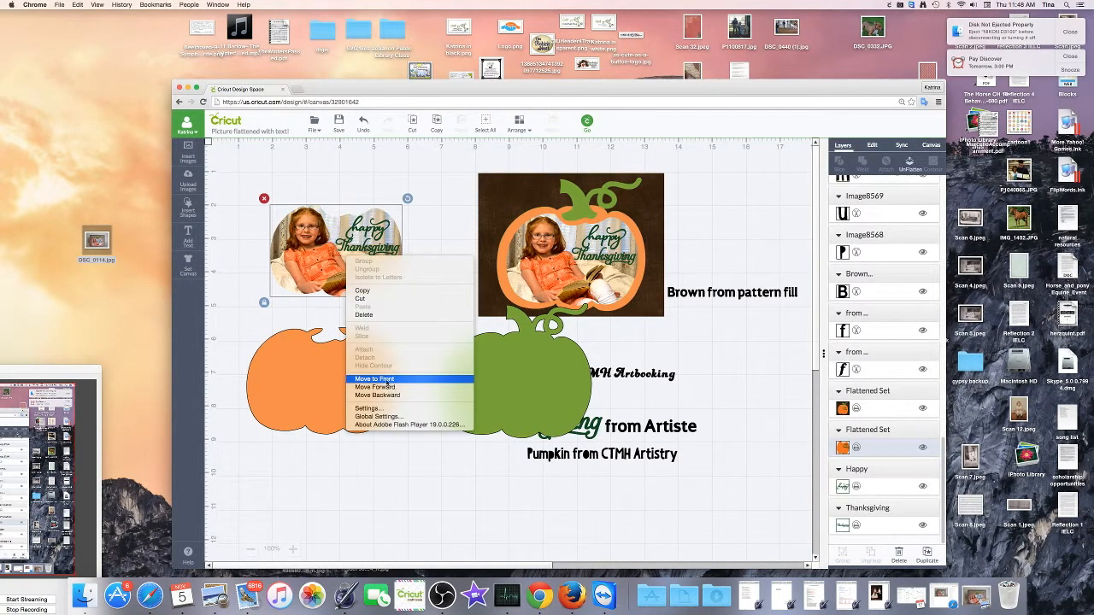
left_click(373, 380)
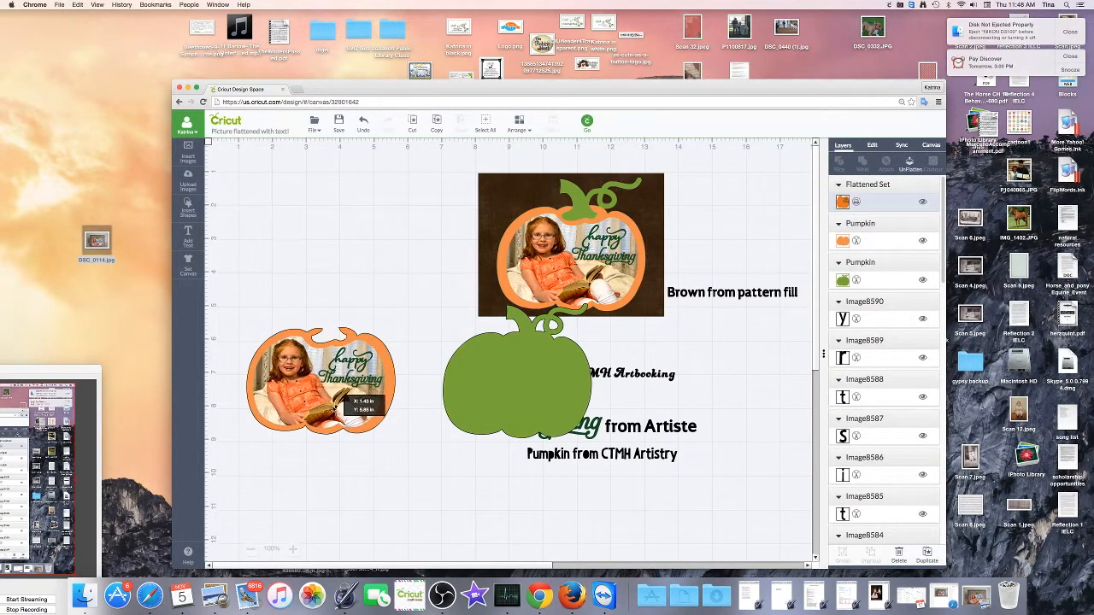
left_click(322, 380)
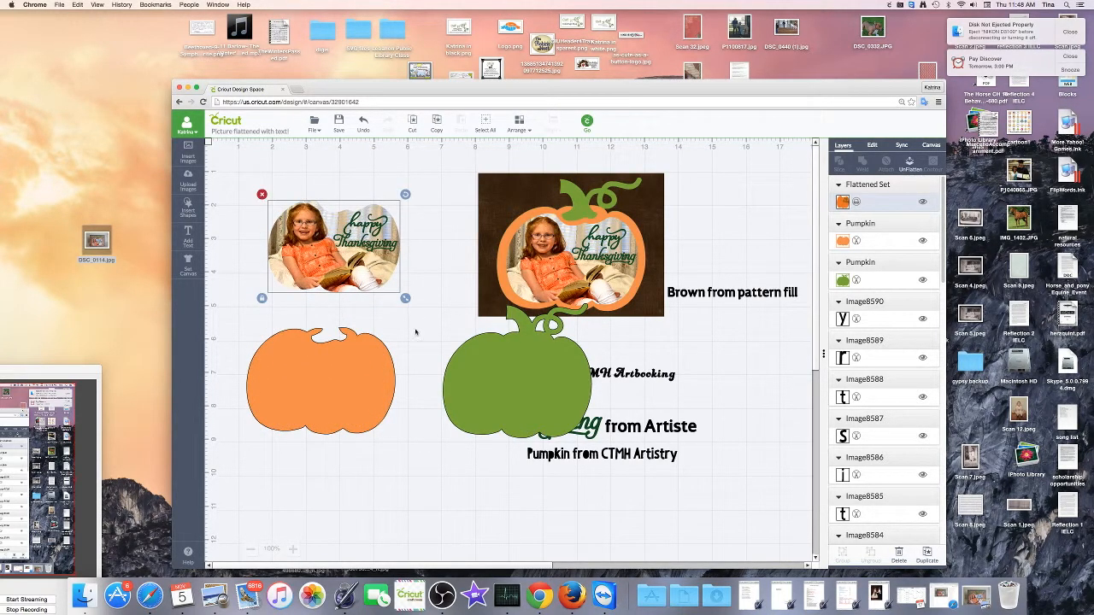
left_click(322, 379)
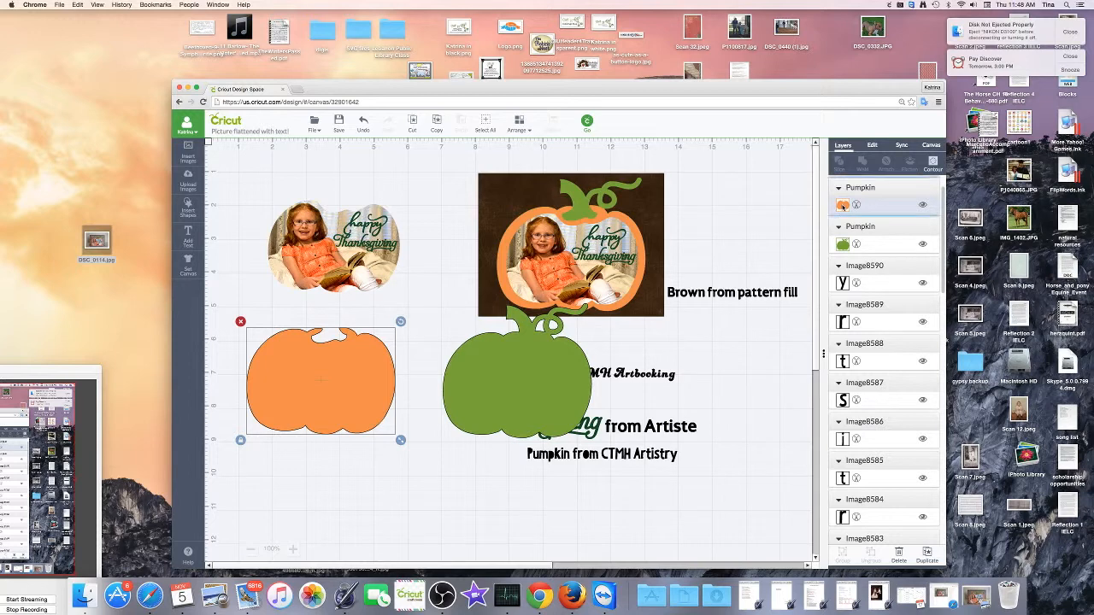
Step: Pattern-fill the orange pumpkin with the girl's photo and adjust its scale and vertical position
left_click(843, 205)
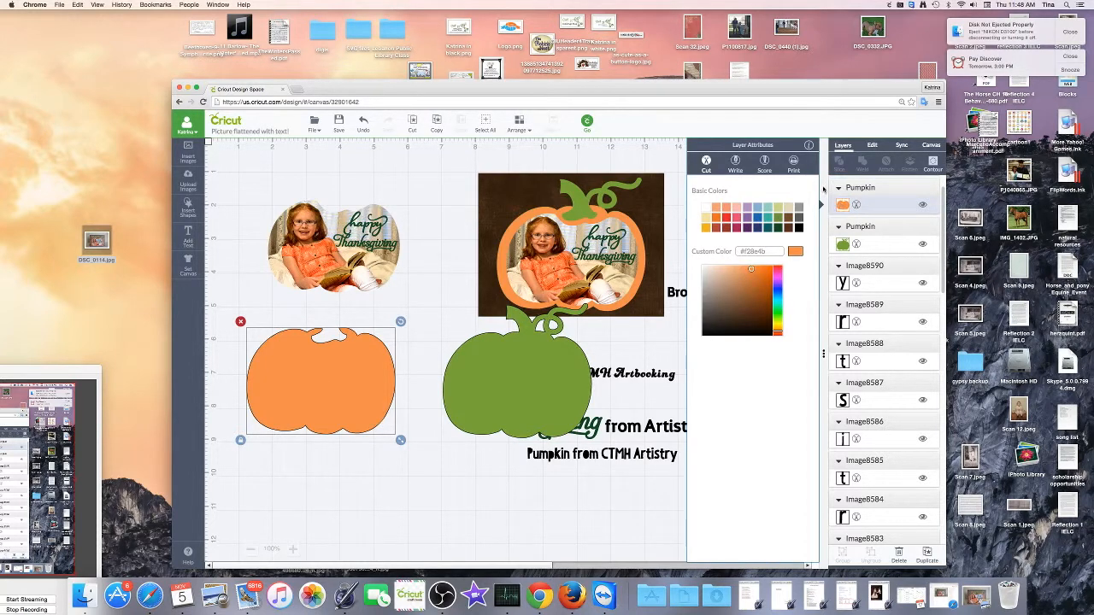
mouse_move(793, 162)
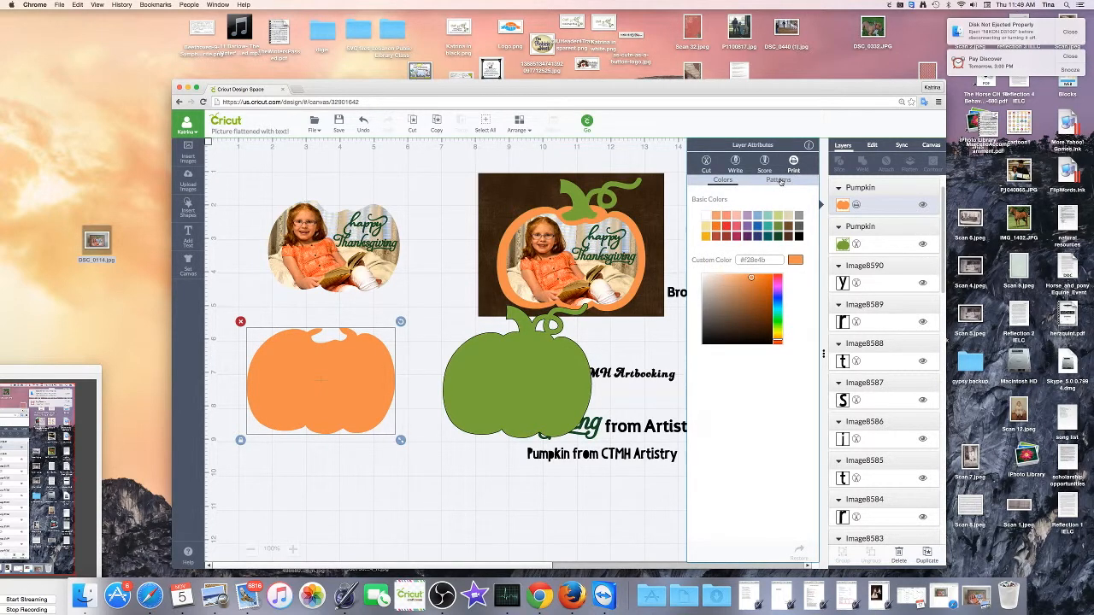
left_click(779, 181)
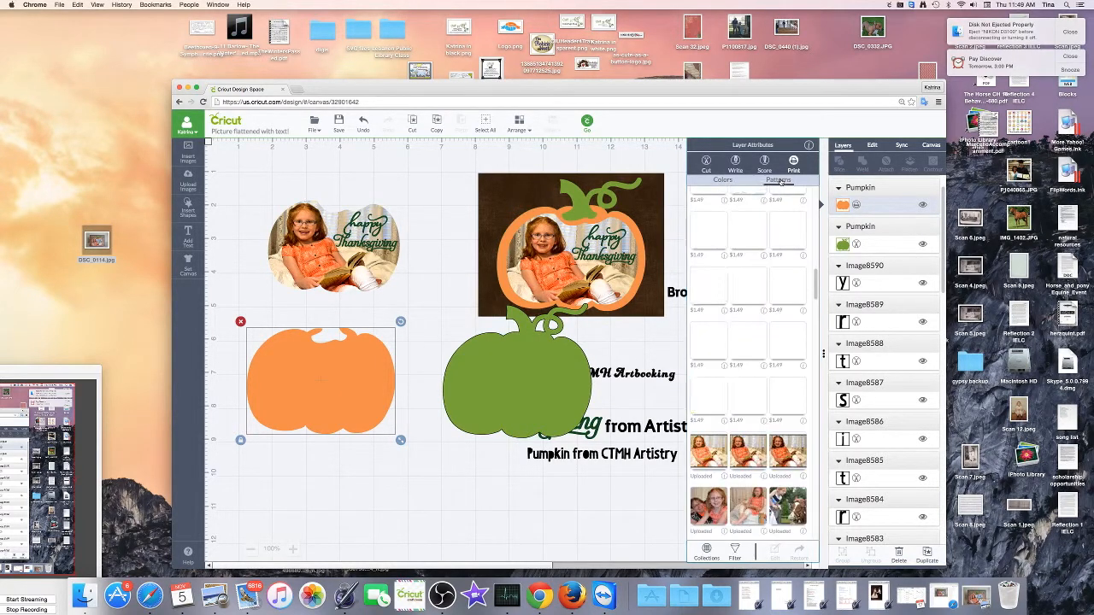
left_click(778, 181)
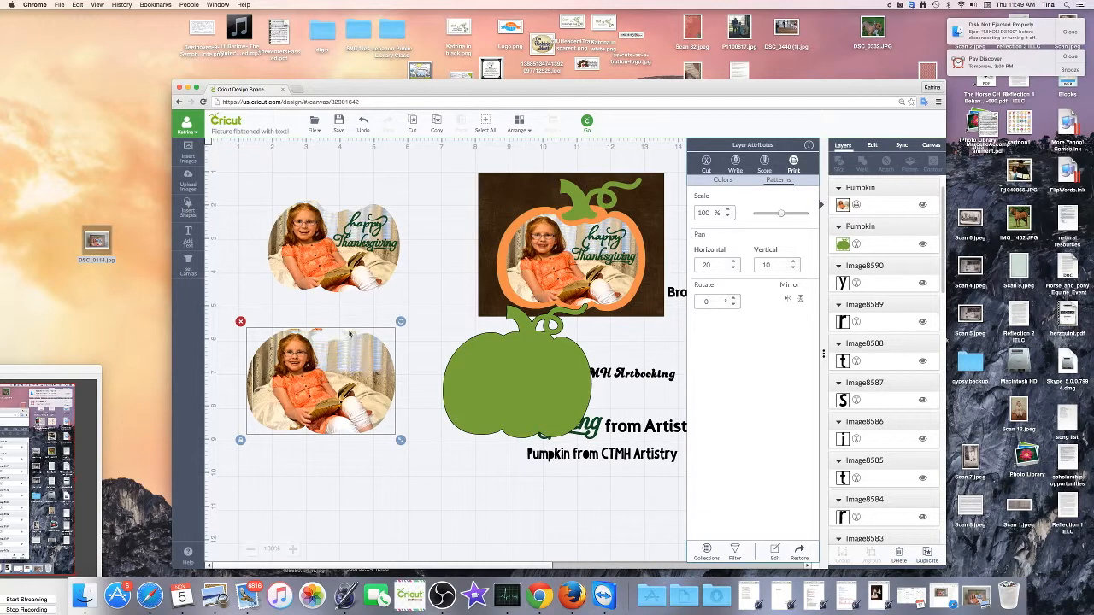
mouse_move(383, 335)
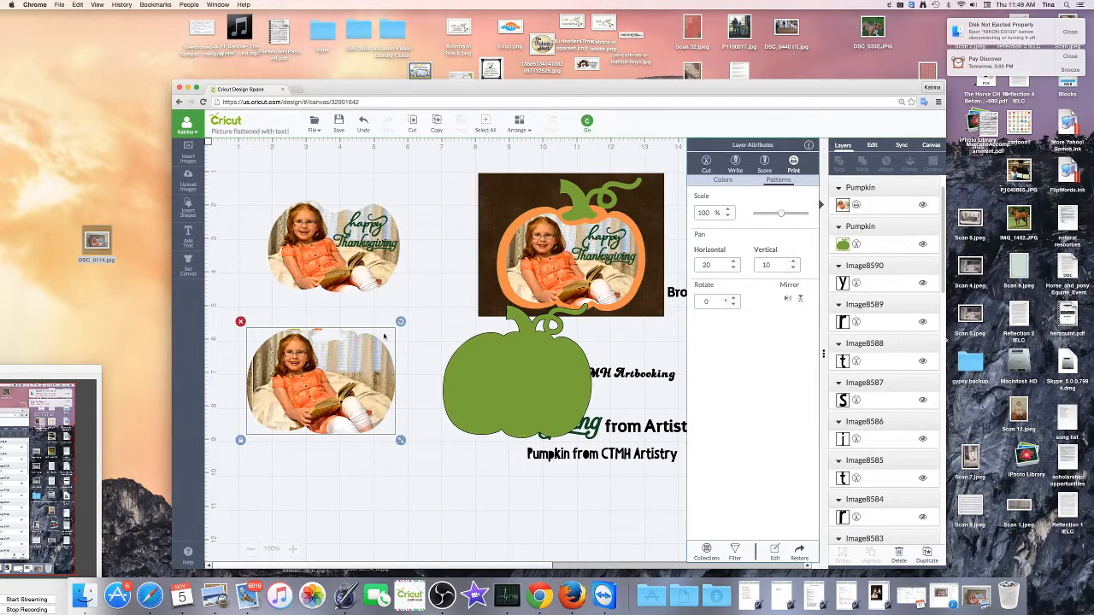
triple_click(765, 263)
type("0")
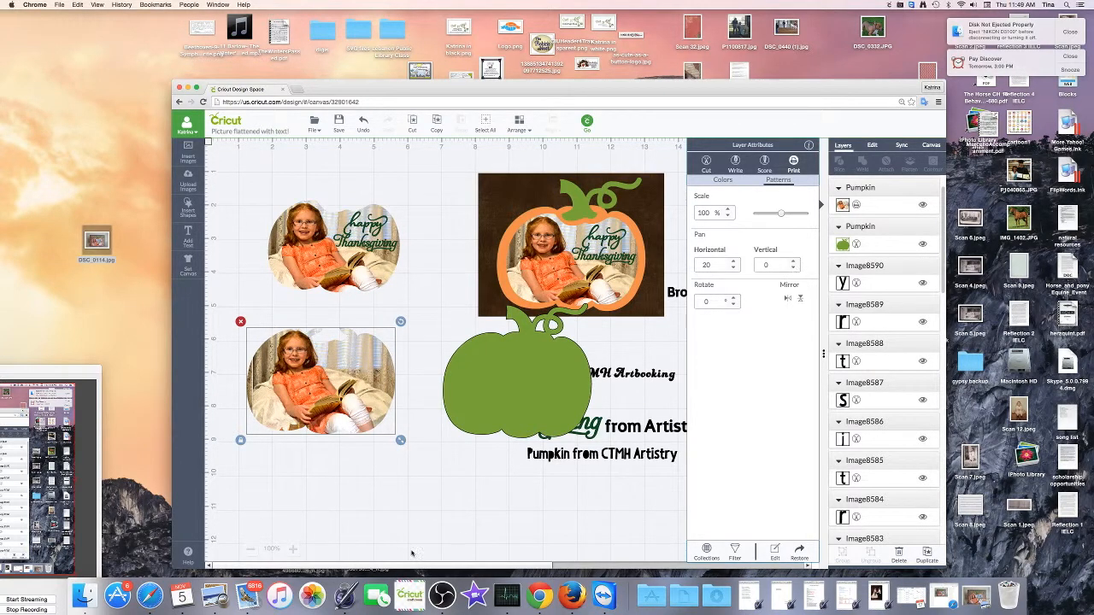
mouse_move(367, 470)
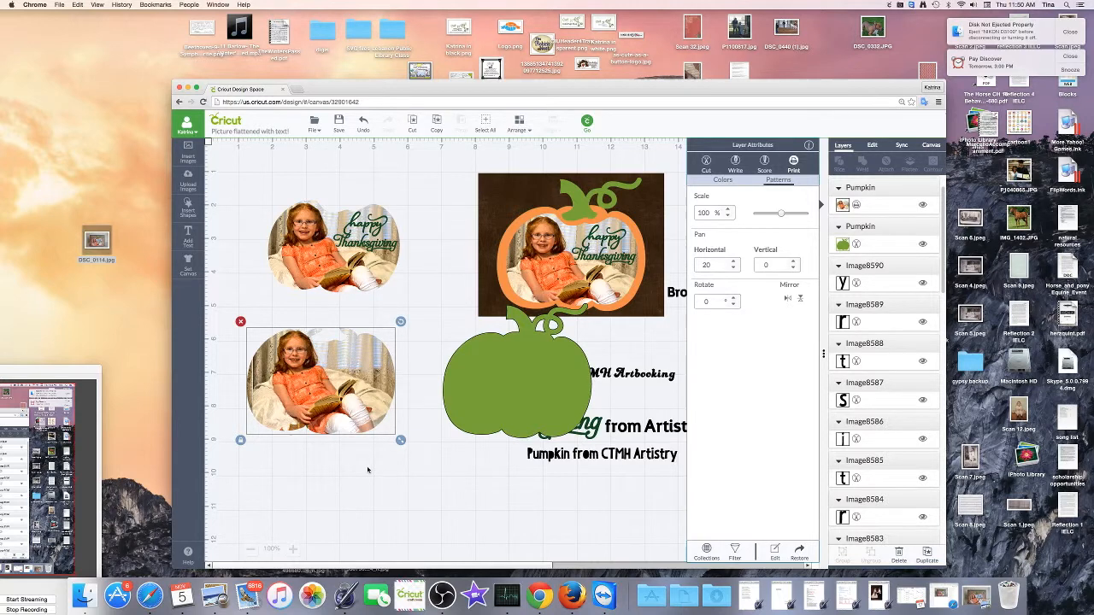
left_click(528, 379)
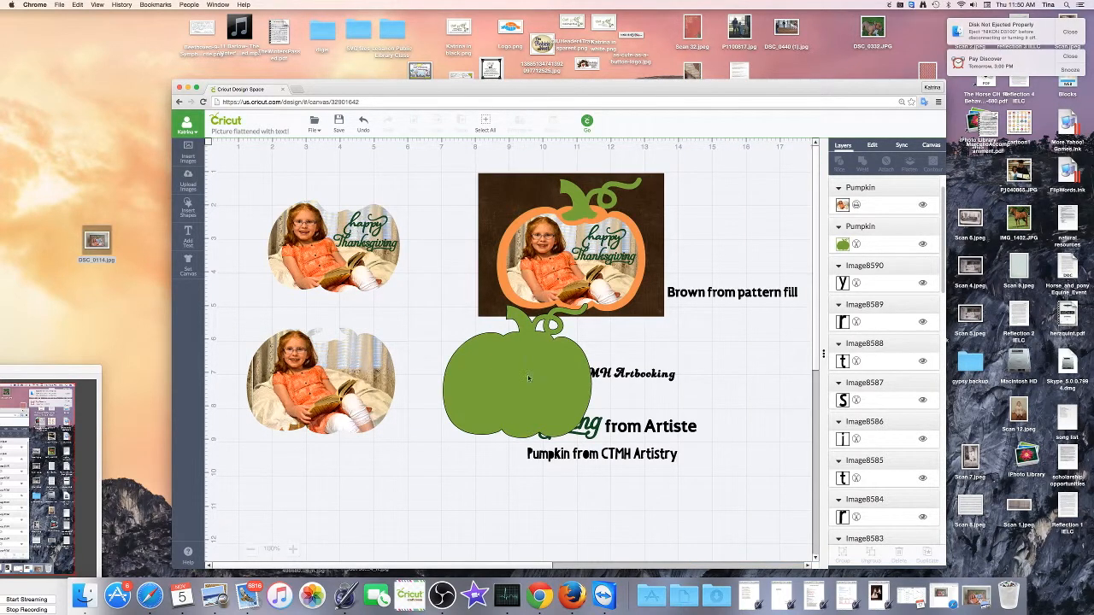
mouse_move(404, 376)
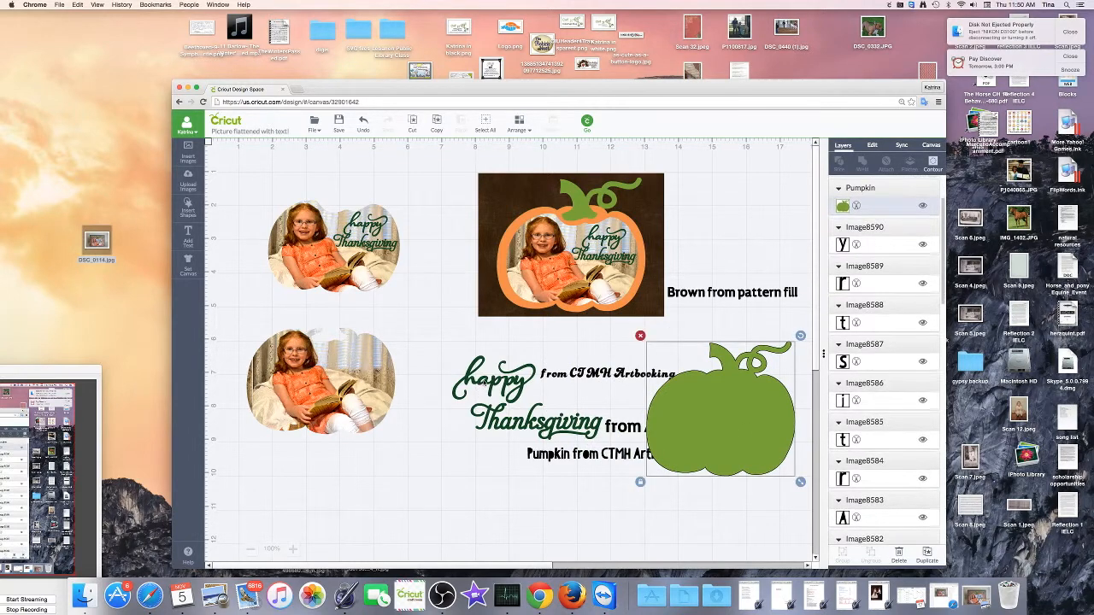
Step: Bring the 'happy' and 'Thanksgiving' lettering to the front
right_click(453, 363)
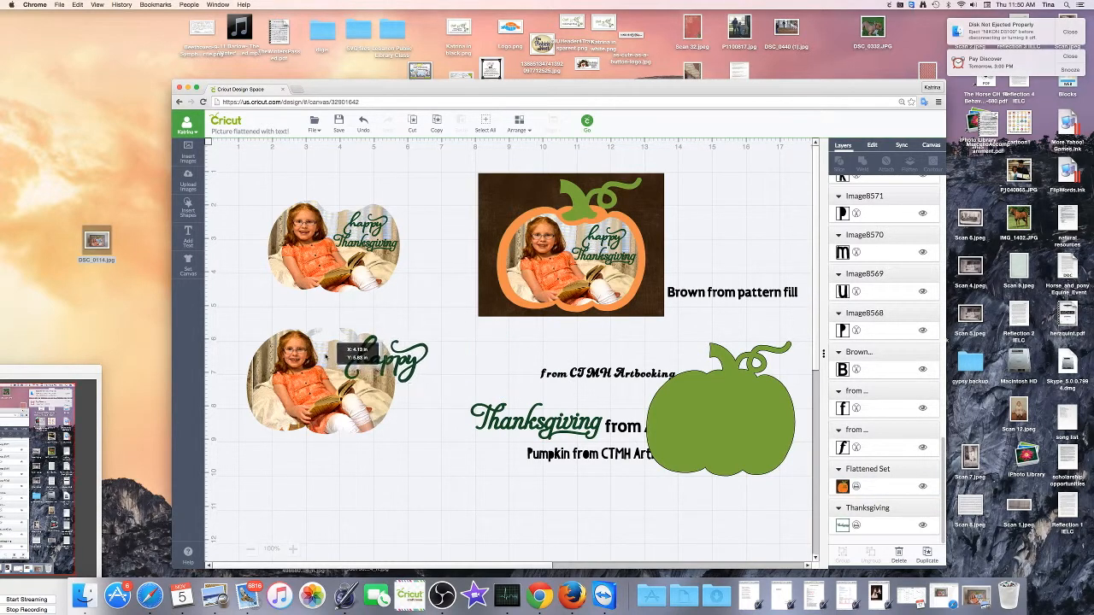
left_click(373, 353)
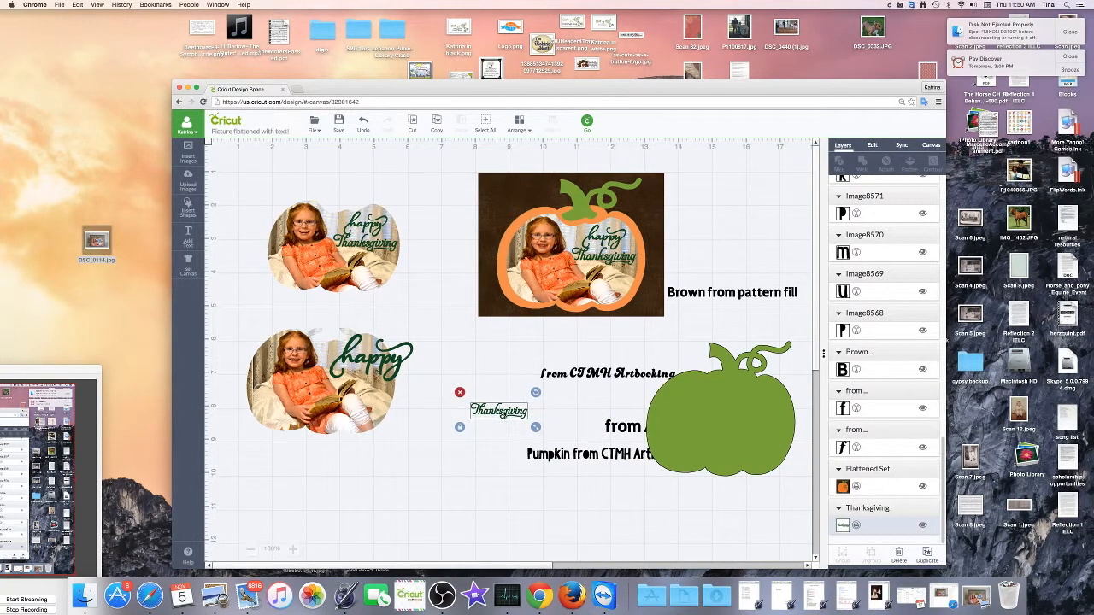
right_click(499, 410)
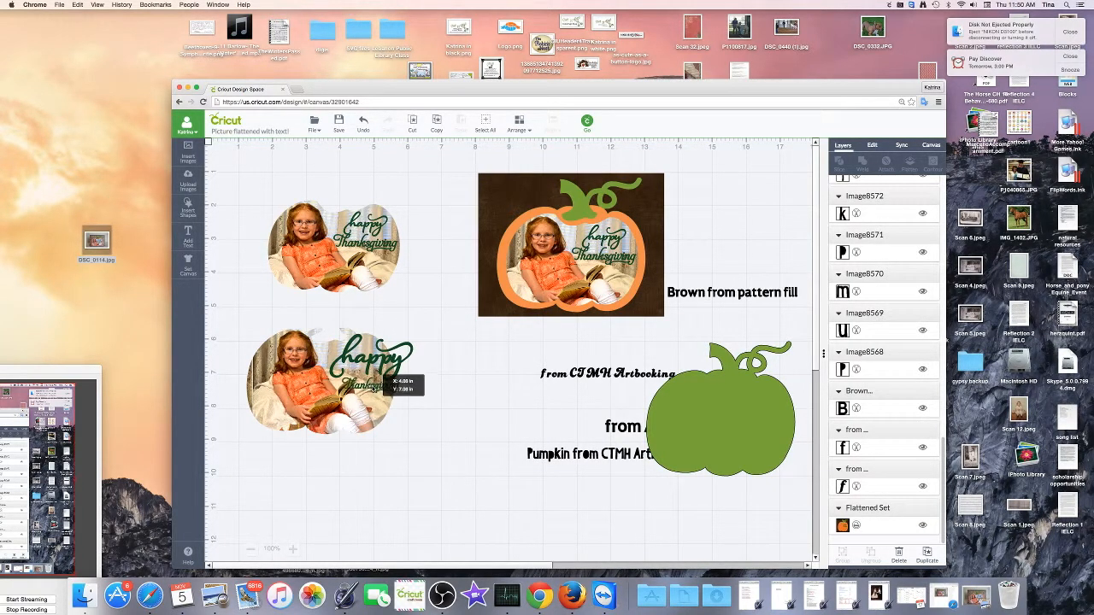
left_click(371, 359)
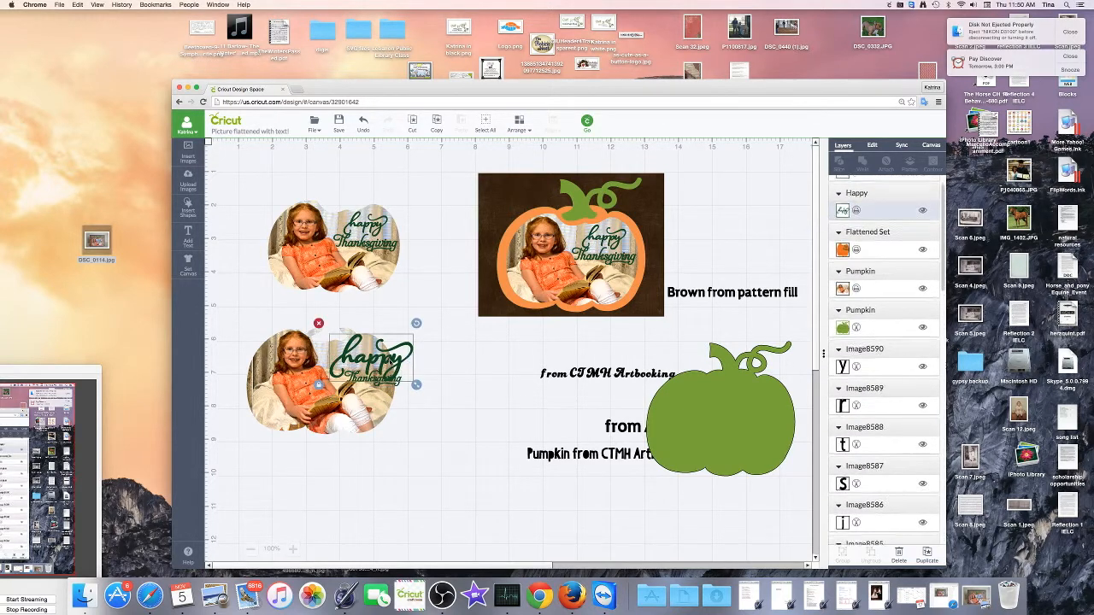
Step: Position the lettering over the photo pumpkin and select both together
left_click_drag(417, 384, 379, 369)
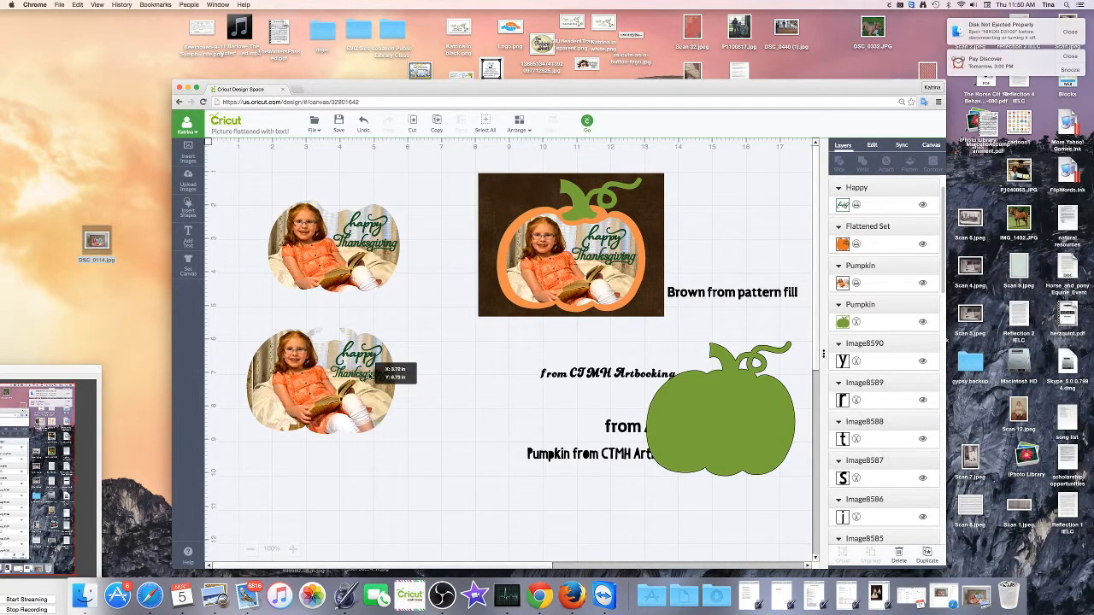
left_click(323, 380)
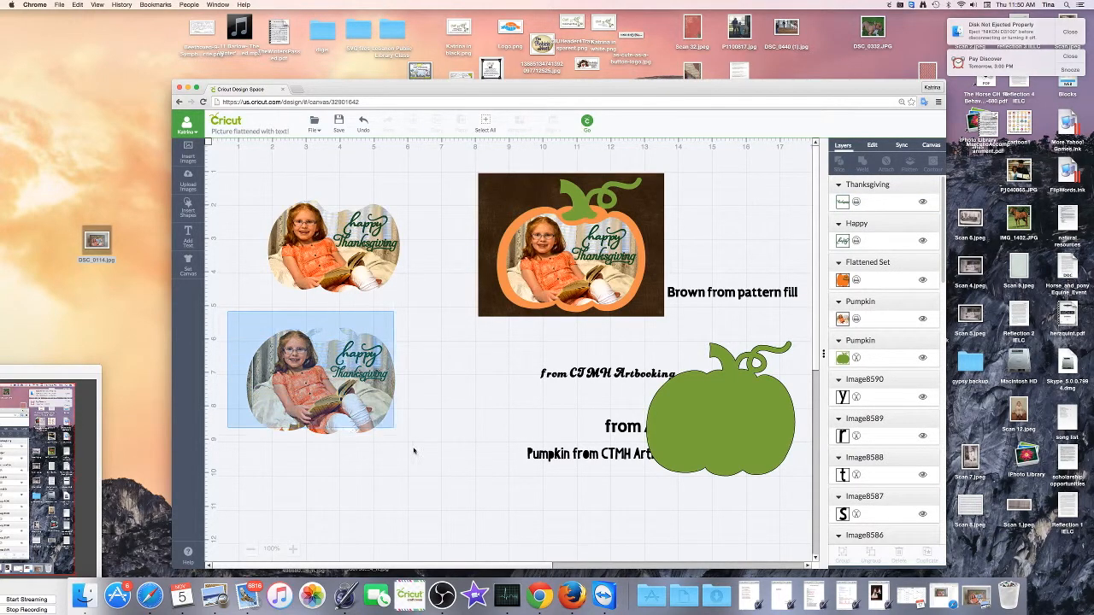
Step: Flatten the photo pumpkin with its lettering into one print-then-cut layer
left_click(311, 370)
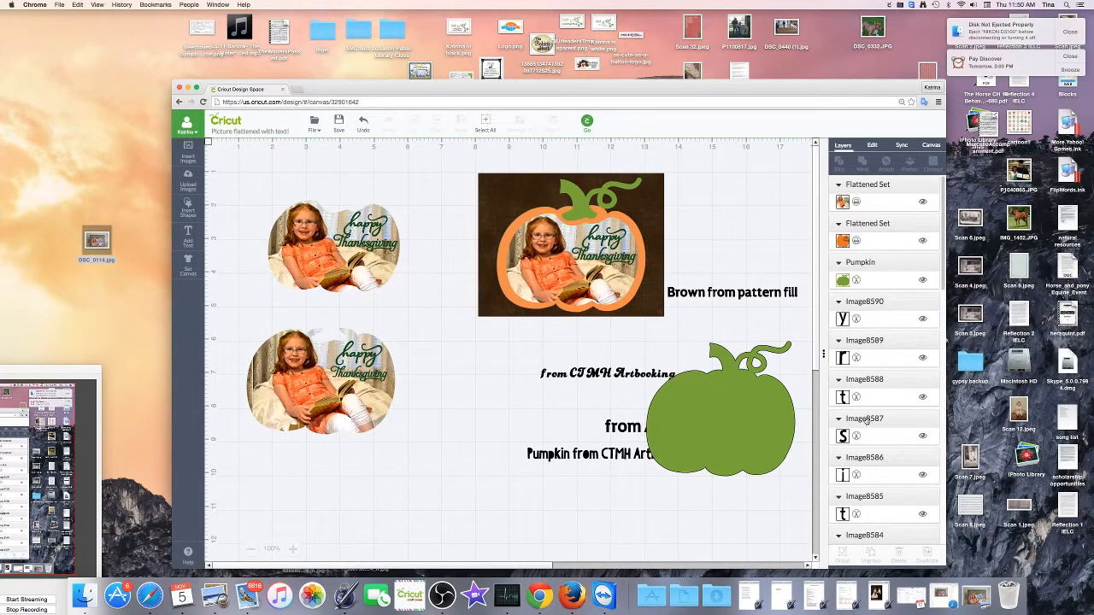
scroll("down", 3)
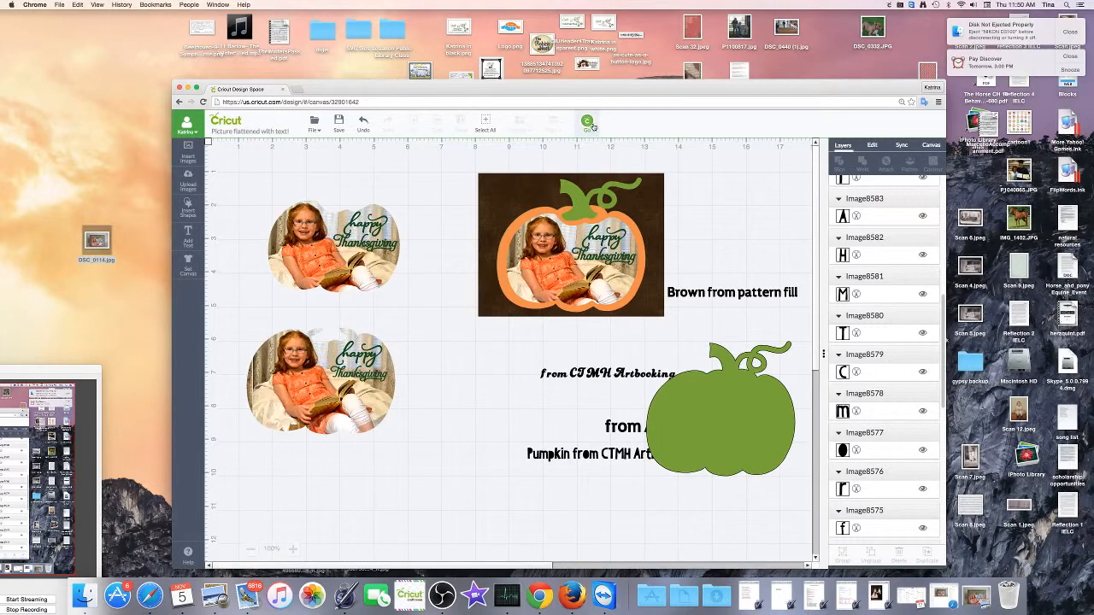
left_click(588, 121)
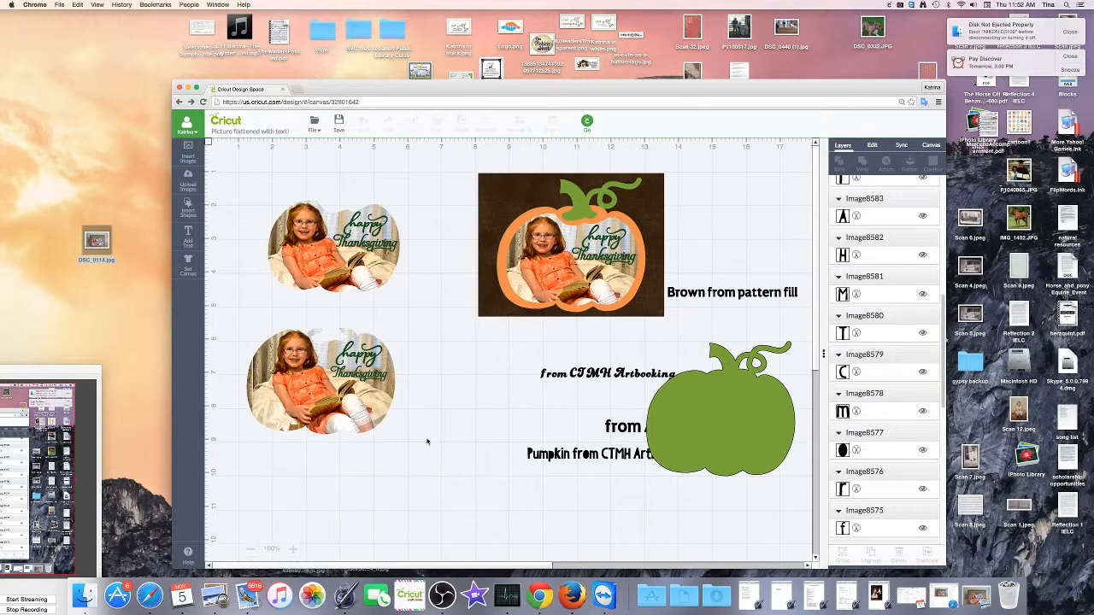
mouse_move(373, 417)
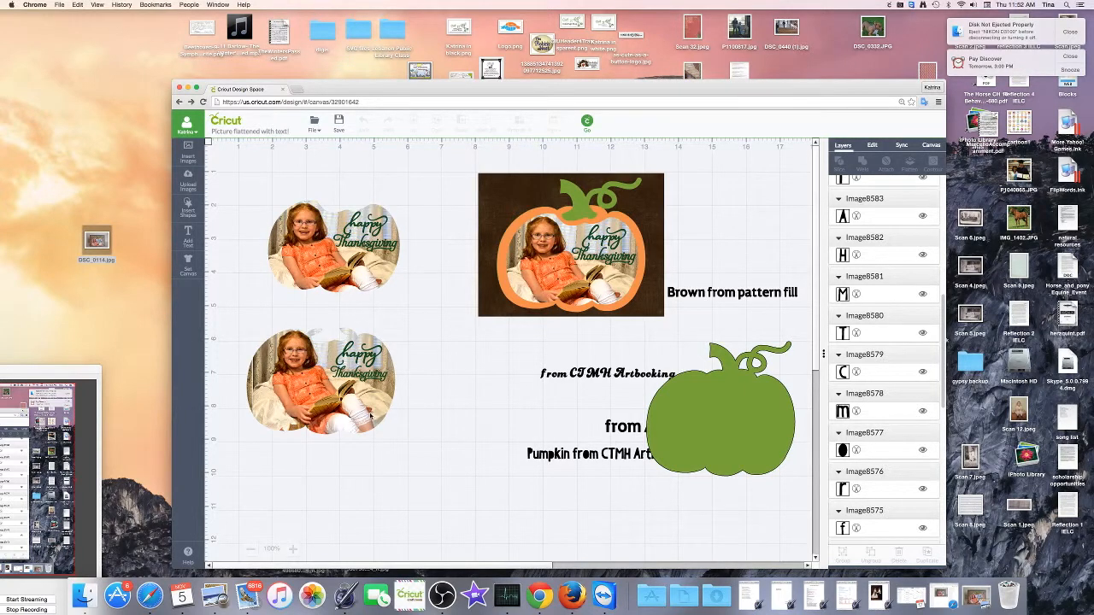